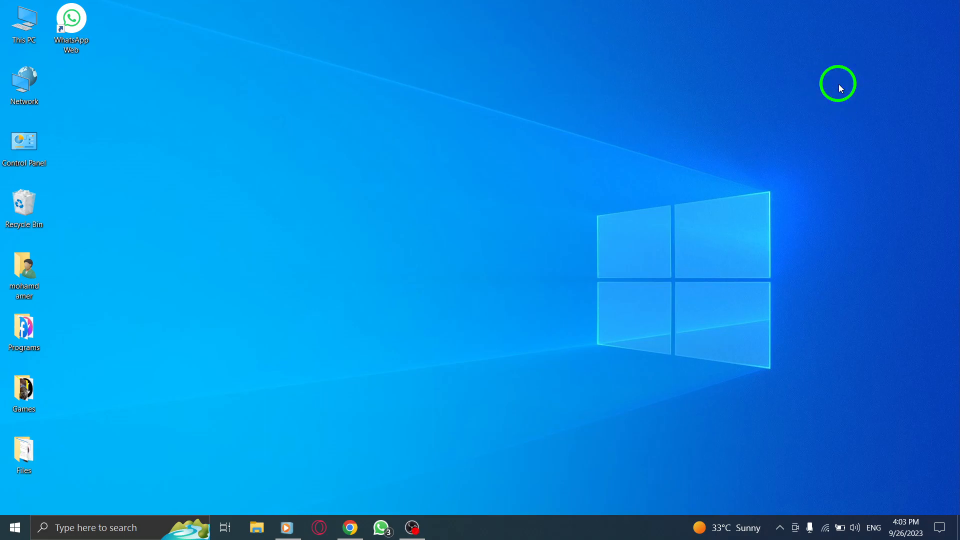
pyautogui.moveTo(437, 177)
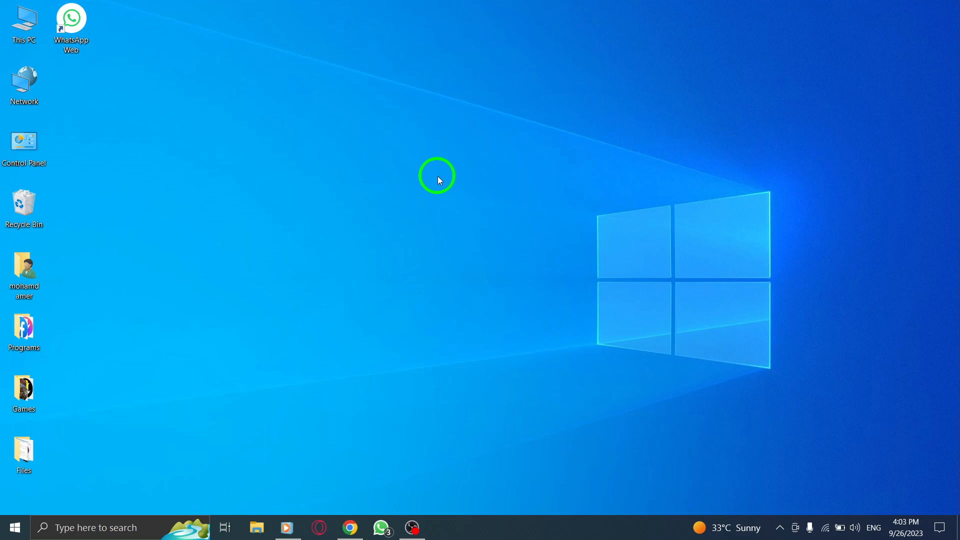
pyautogui.moveTo(426, 180)
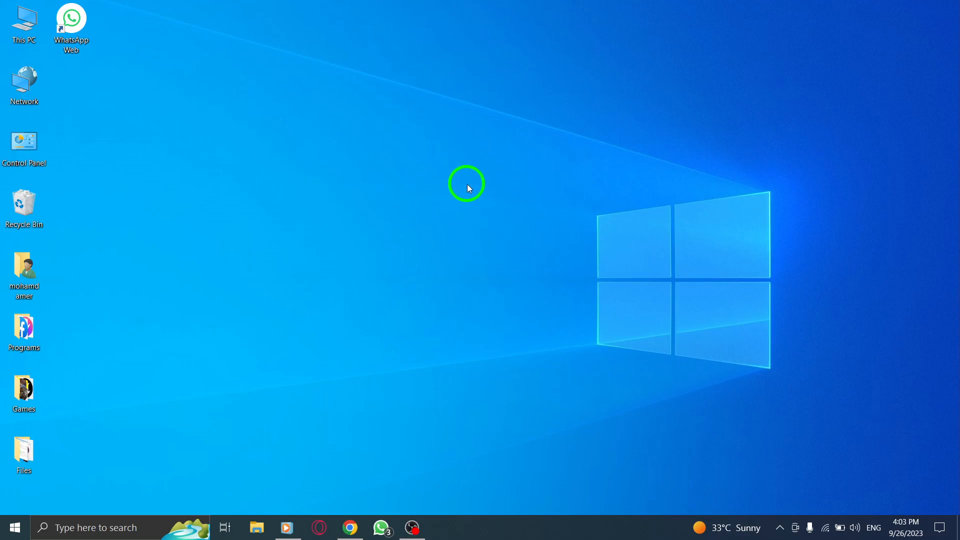
pyautogui.moveTo(351, 528)
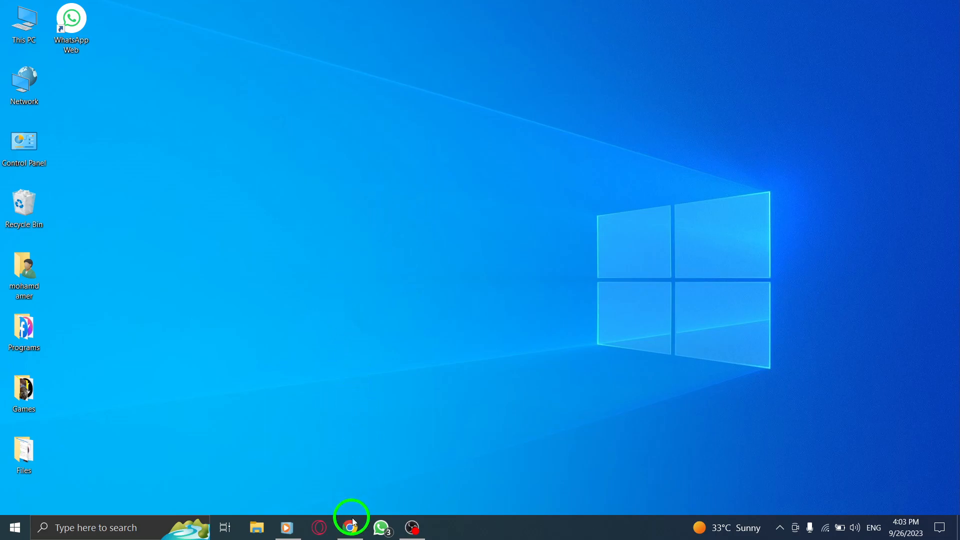
# Step: Search the Chrome Web Store for 'wa web plus' to reach the extension listing
pyautogui.click(350, 527)
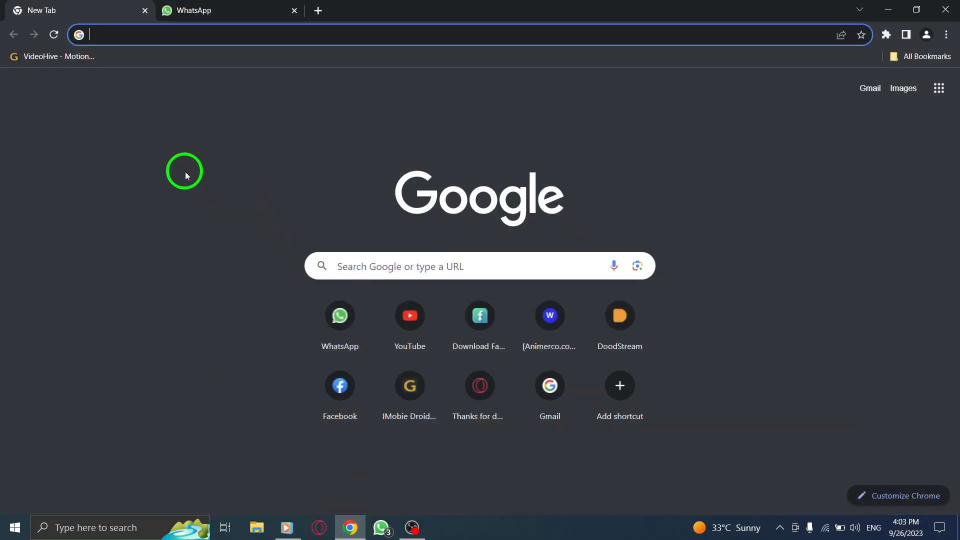
pyautogui.write('wa web plus')
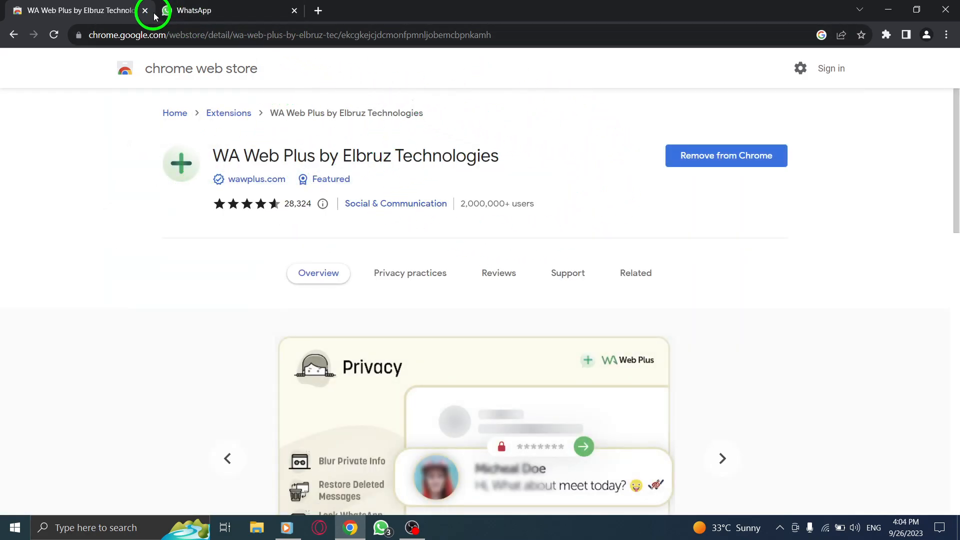
# Step: Close the store tab and open the WA Web Plus Enhancements panel from the Extensions menu
pyautogui.click(144, 10)
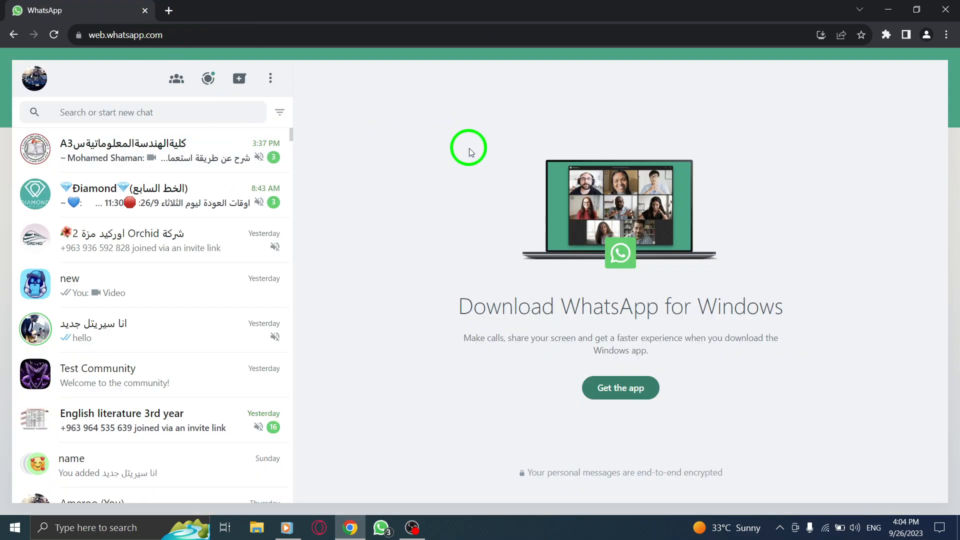
pyautogui.click(887, 34)
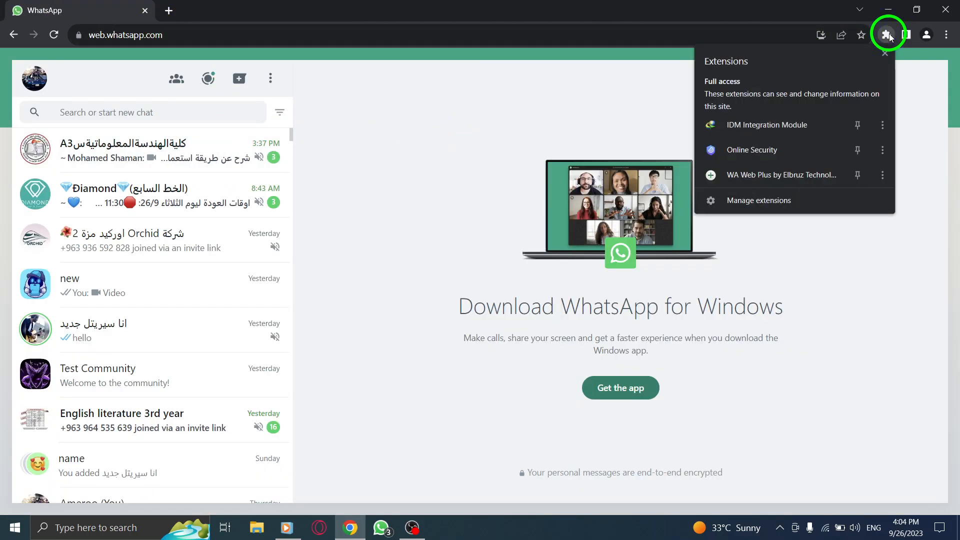
pyautogui.click(782, 174)
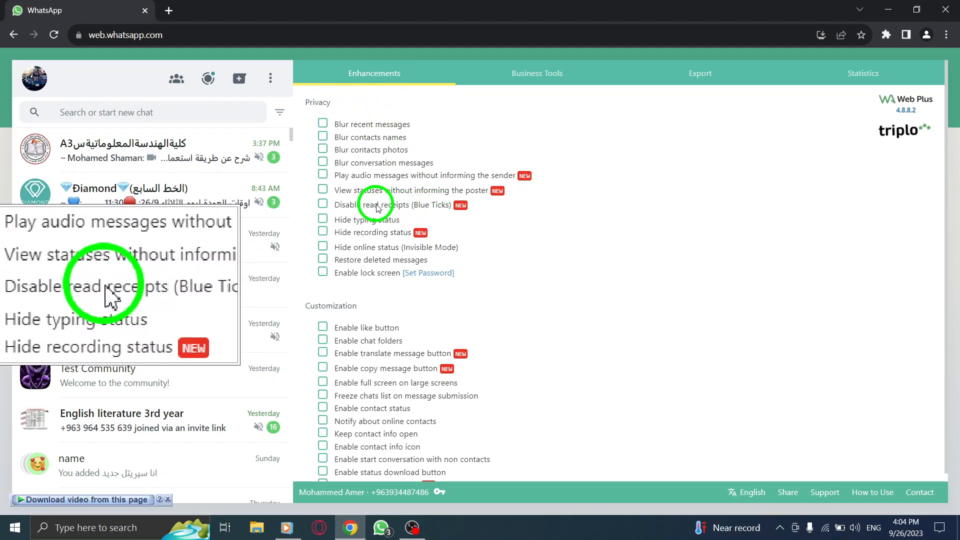
pyautogui.click(323, 204)
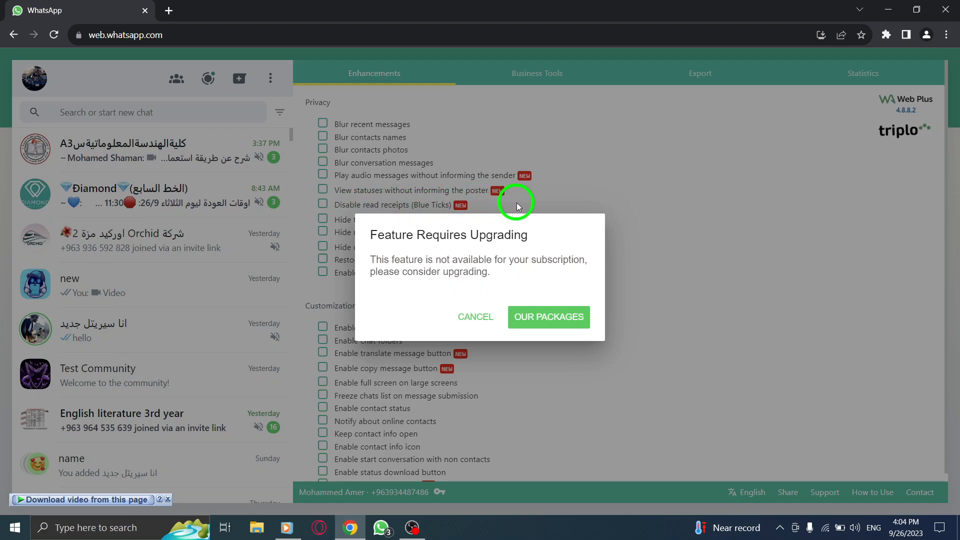
pyautogui.moveTo(475, 317)
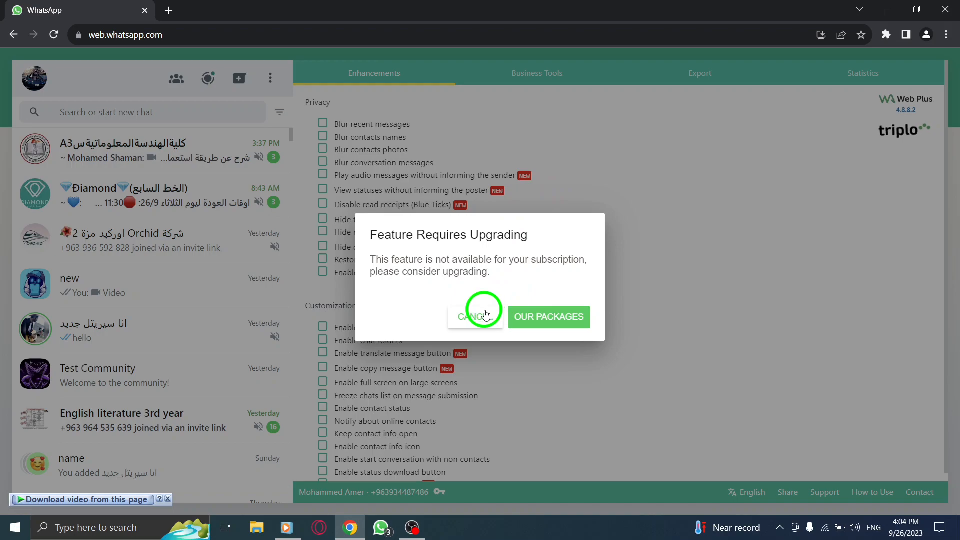
pyautogui.click(473, 317)
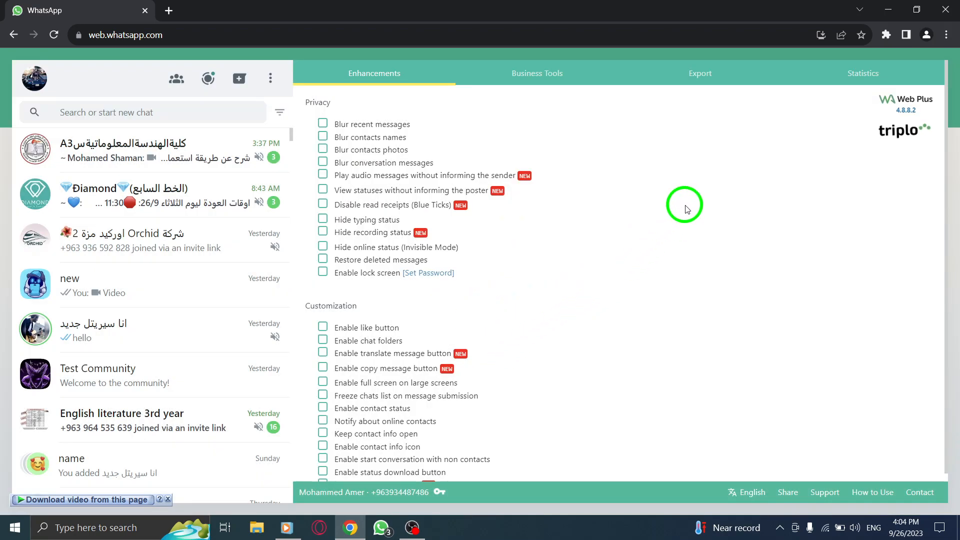
pyautogui.moveTo(858, 111)
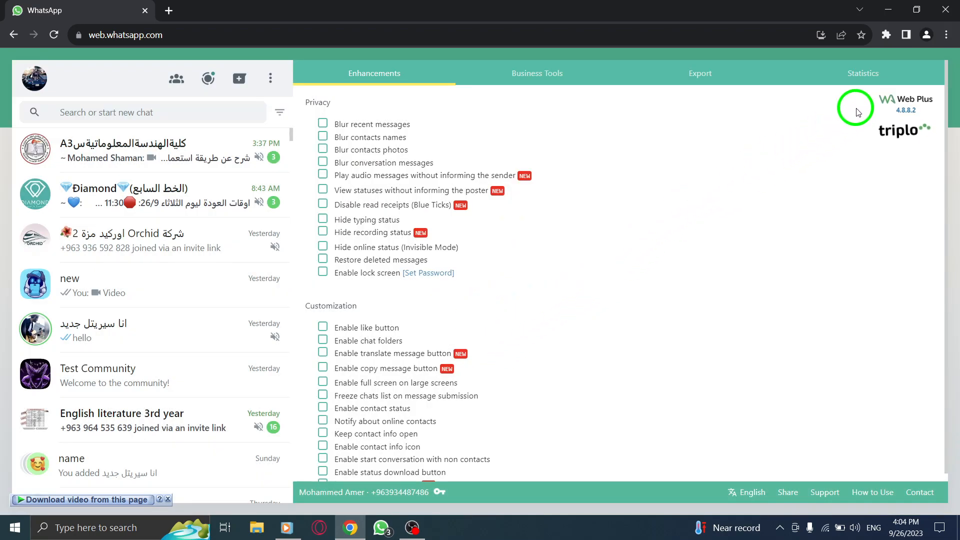
pyautogui.moveTo(800, 163)
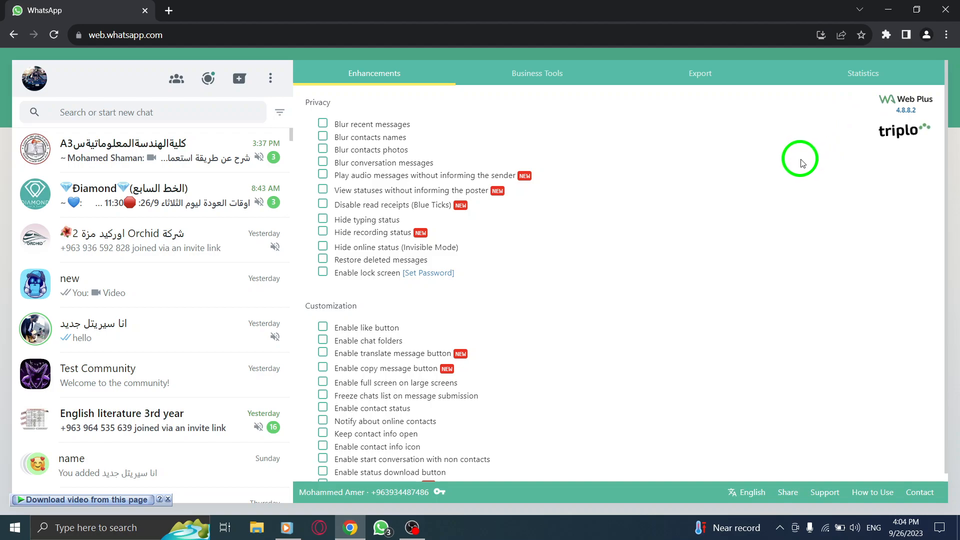